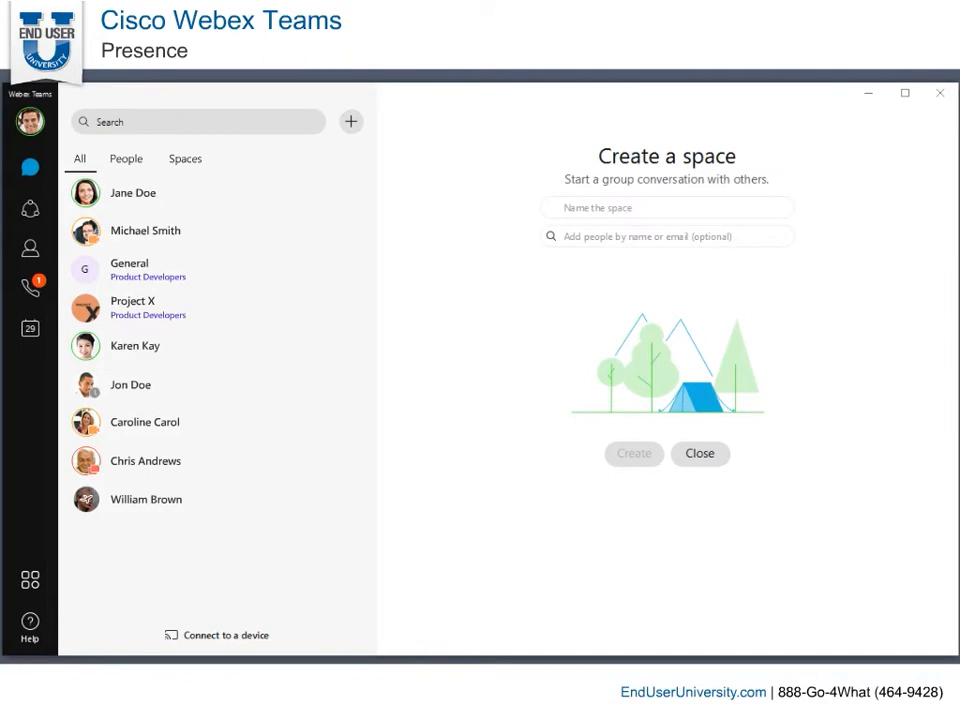
mouse_move(115, 265)
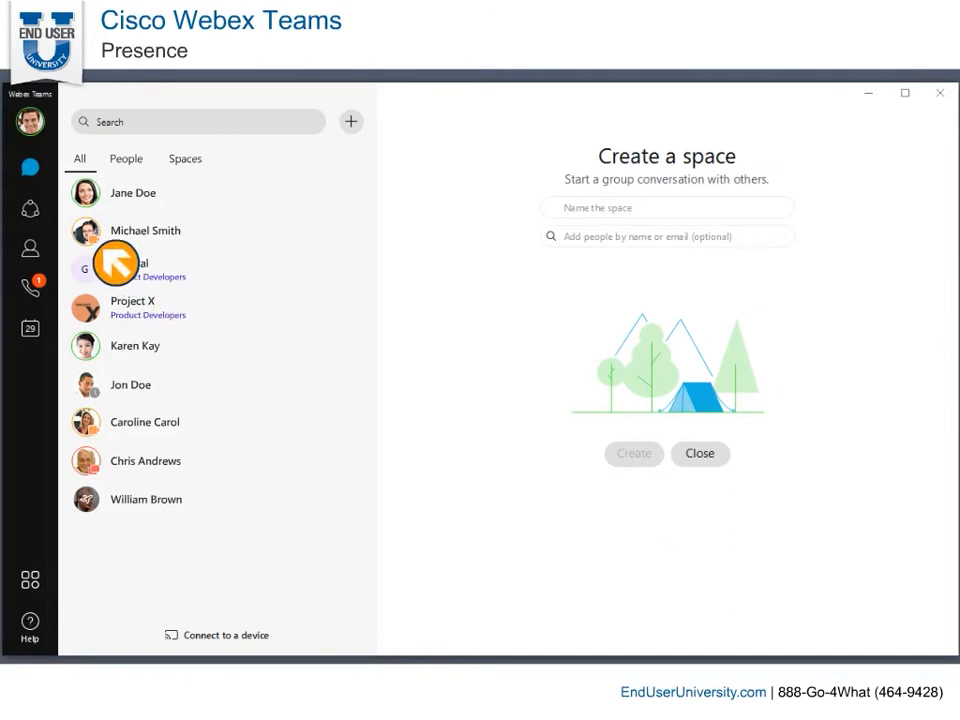
mouse_move(117, 328)
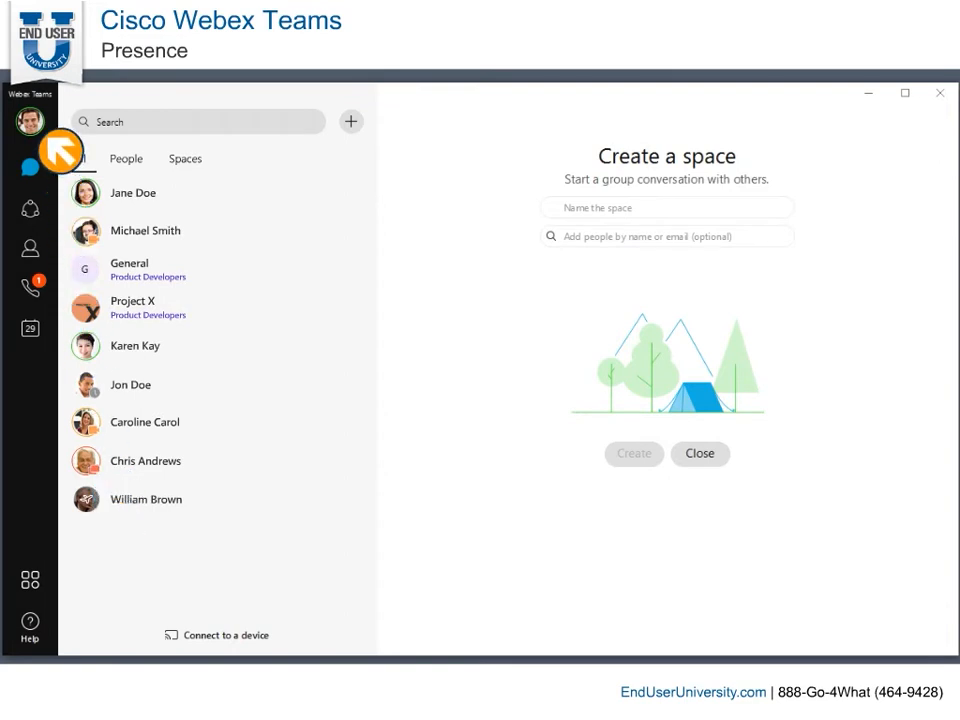
- Open the profile menu's preset status list, showing options like Working from home
left_click(30, 120)
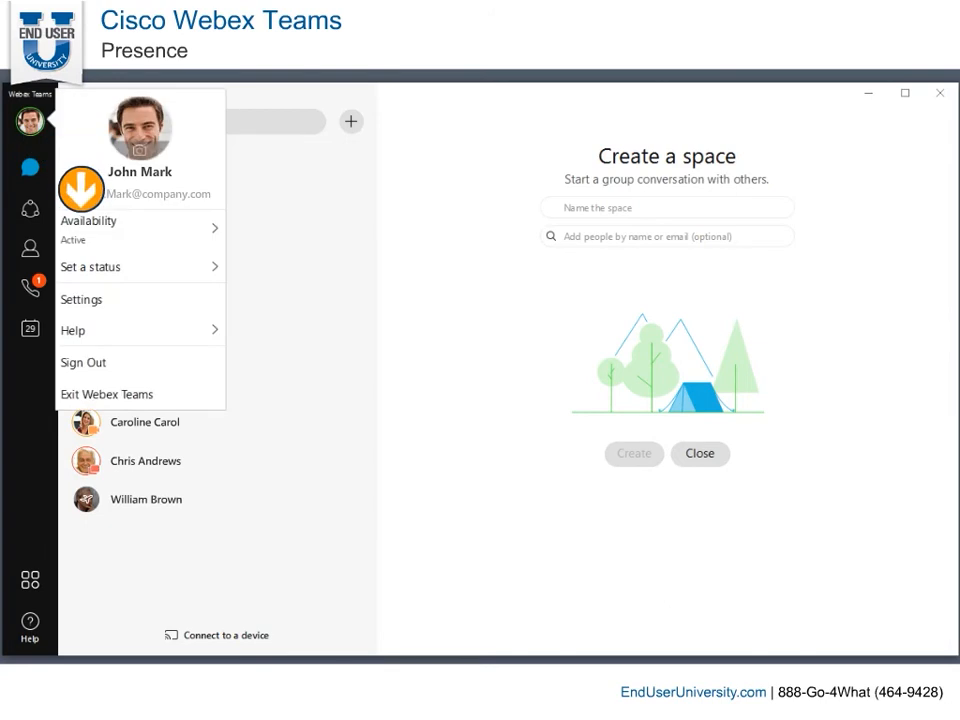
left_click(140, 227)
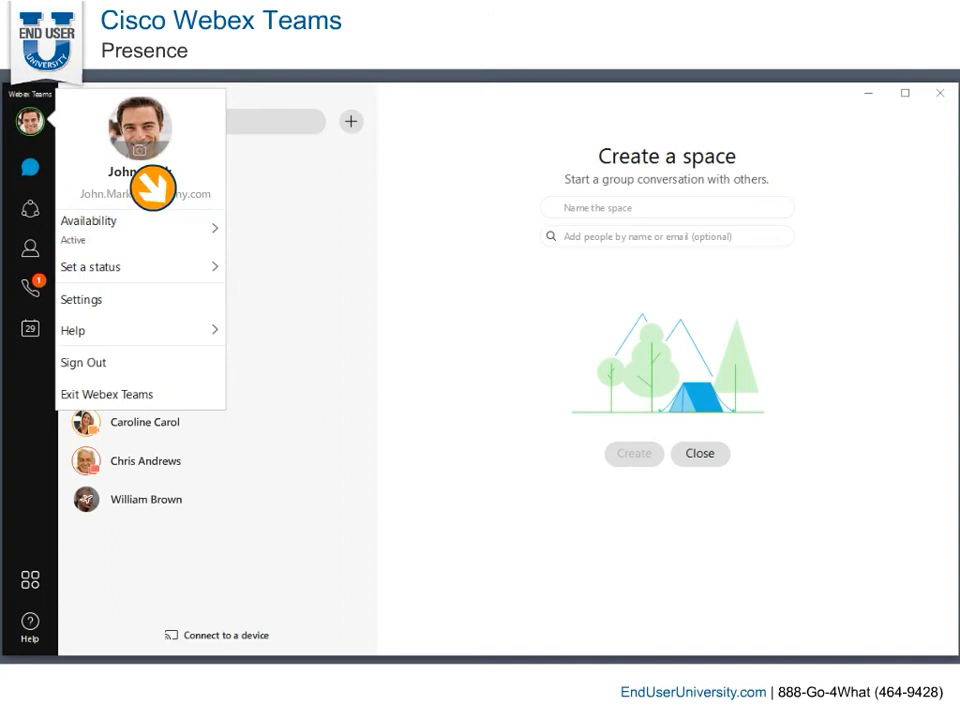
left_click(90, 266)
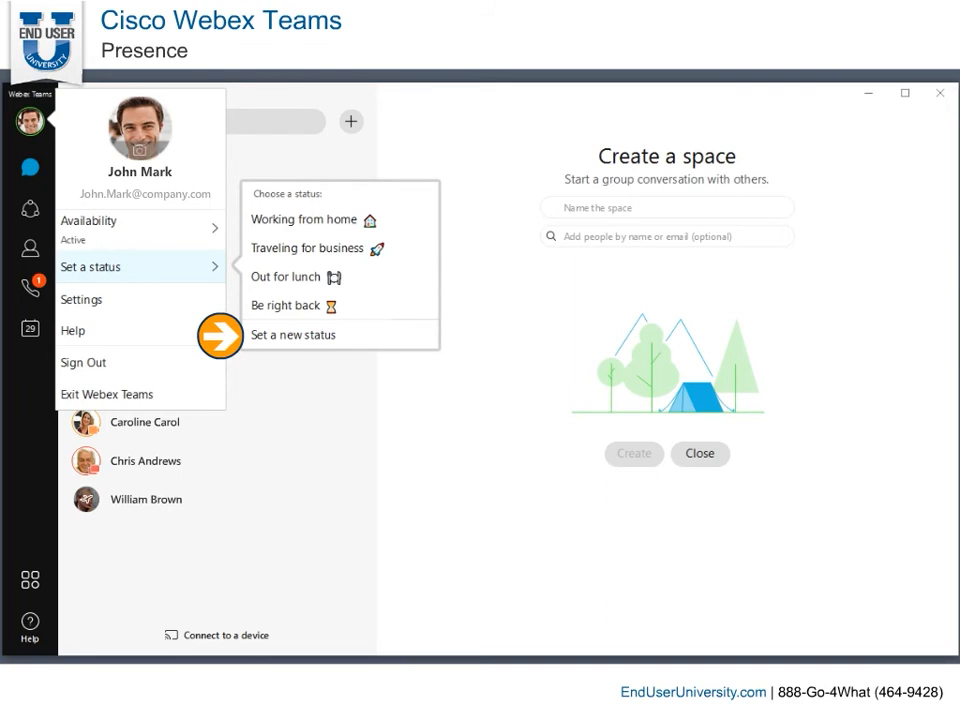
- Save a new custom status 'Walking the dog' with the dog emoji
left_click(293, 334)
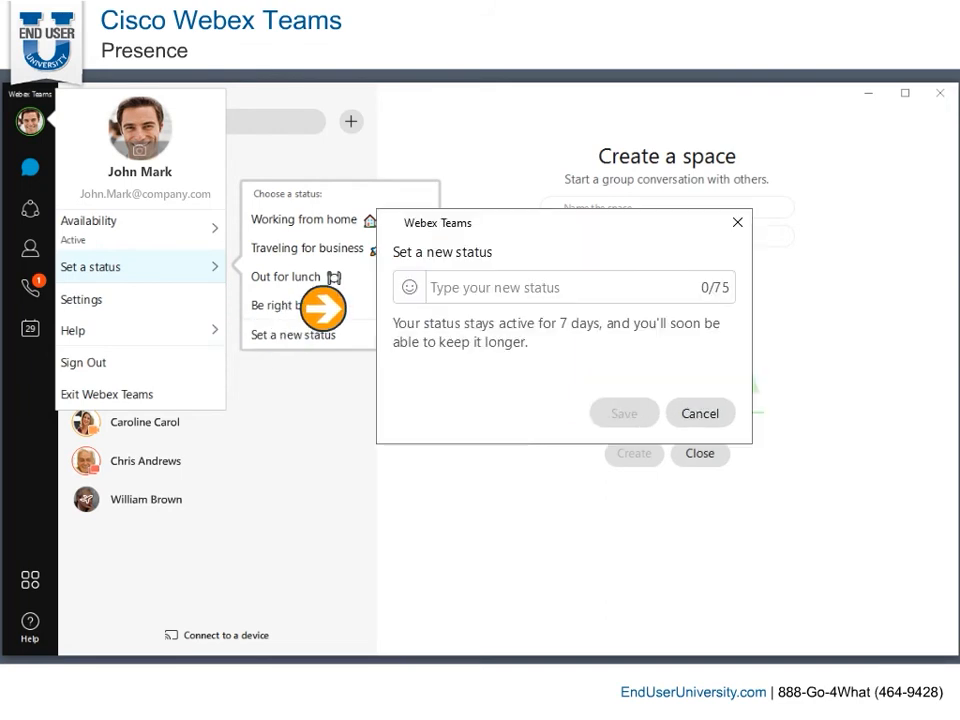
type("Walking the dog")
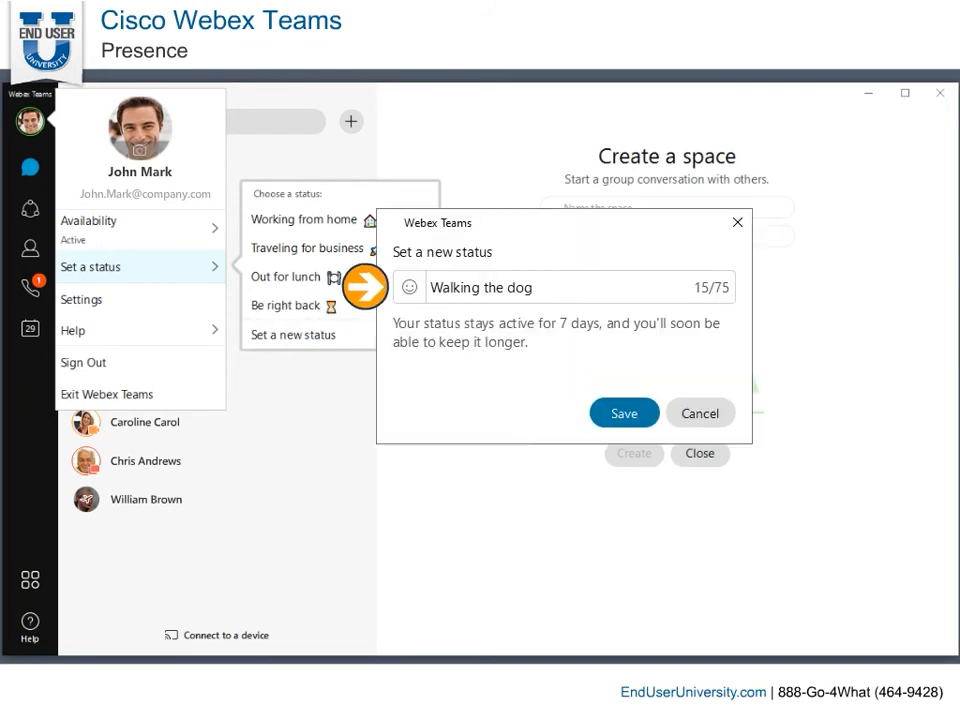
left_click(409, 287)
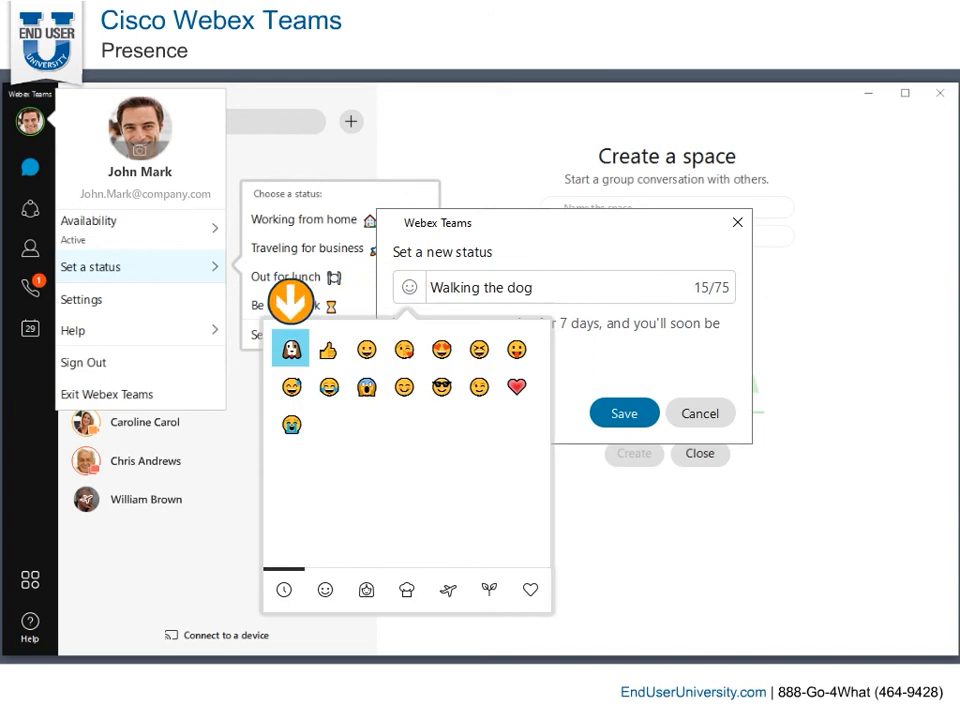
left_click(290, 349)
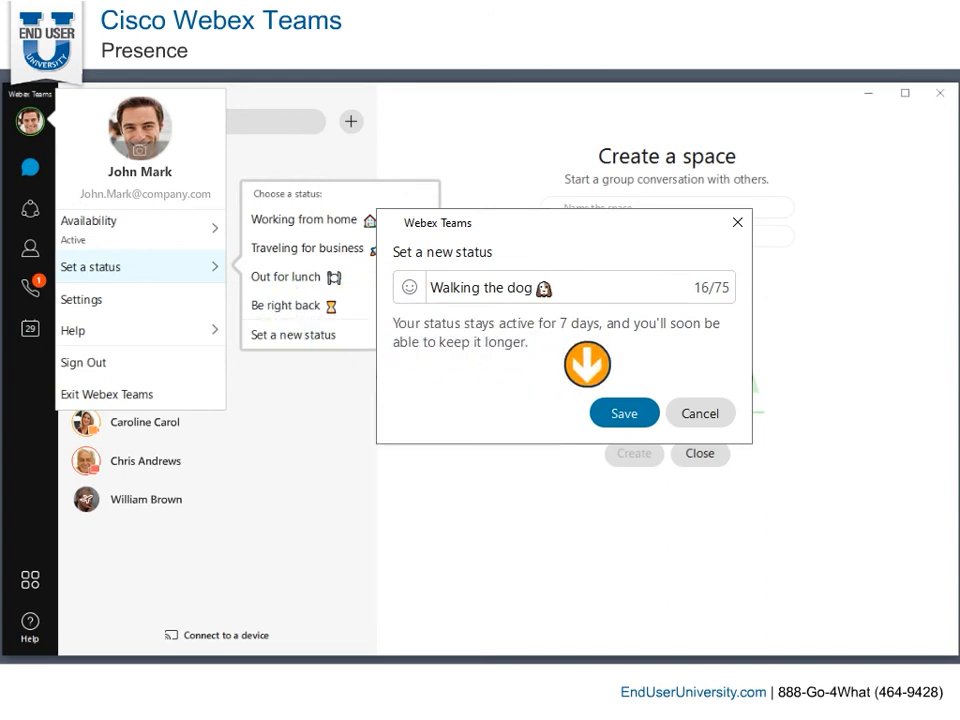
left_click(623, 413)
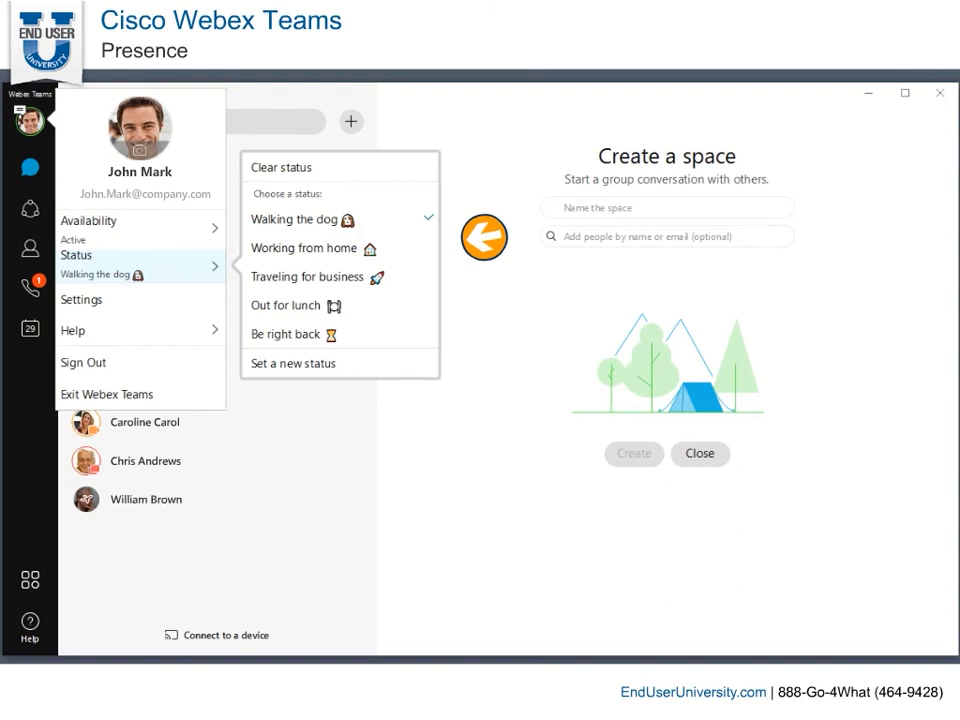